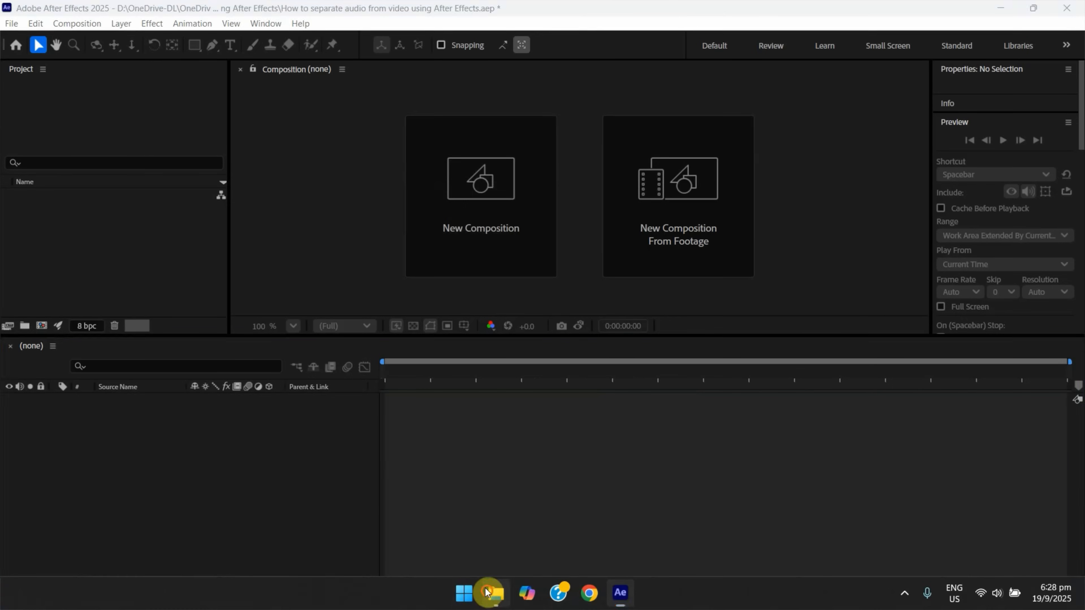
# Drag the beach MP4 from File Explorer onto New Composition From Footage
pyautogui.click(487, 592)
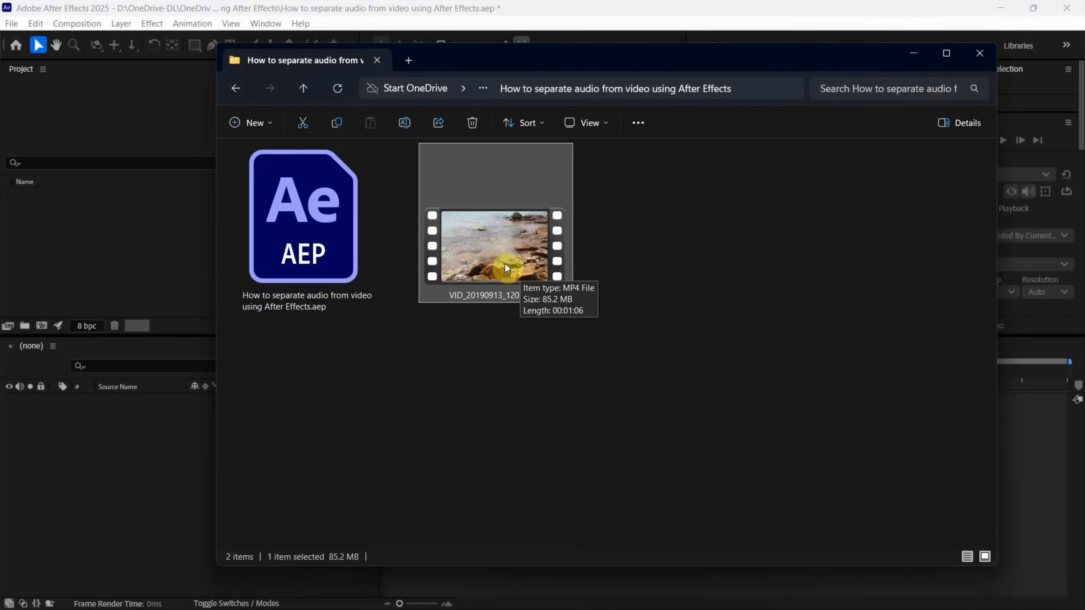
pyautogui.moveTo(495, 246); pyautogui.dragTo(117, 214)
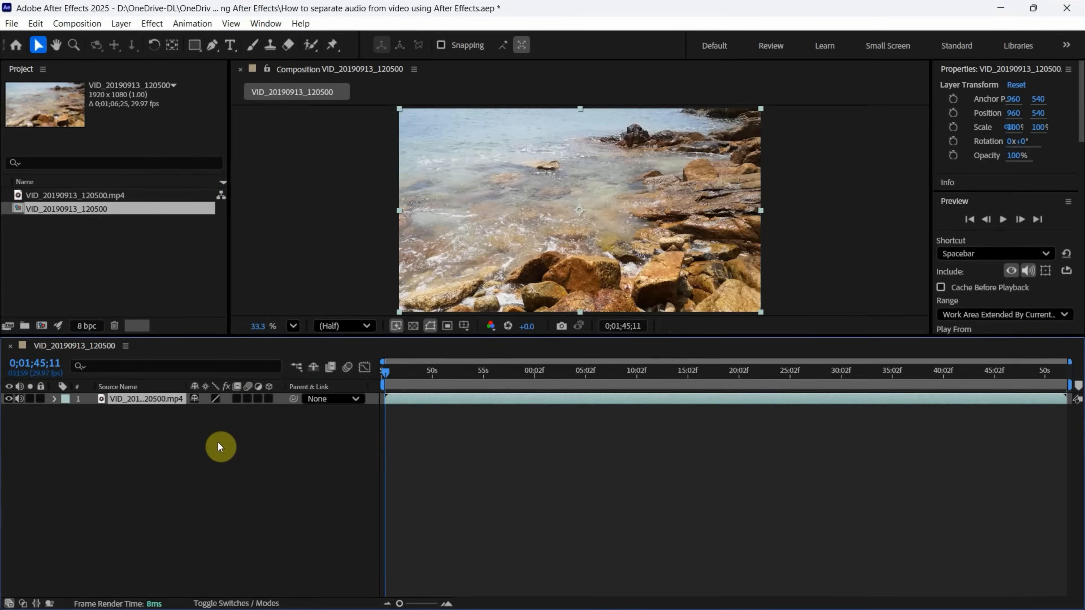
pyautogui.click(145, 400)
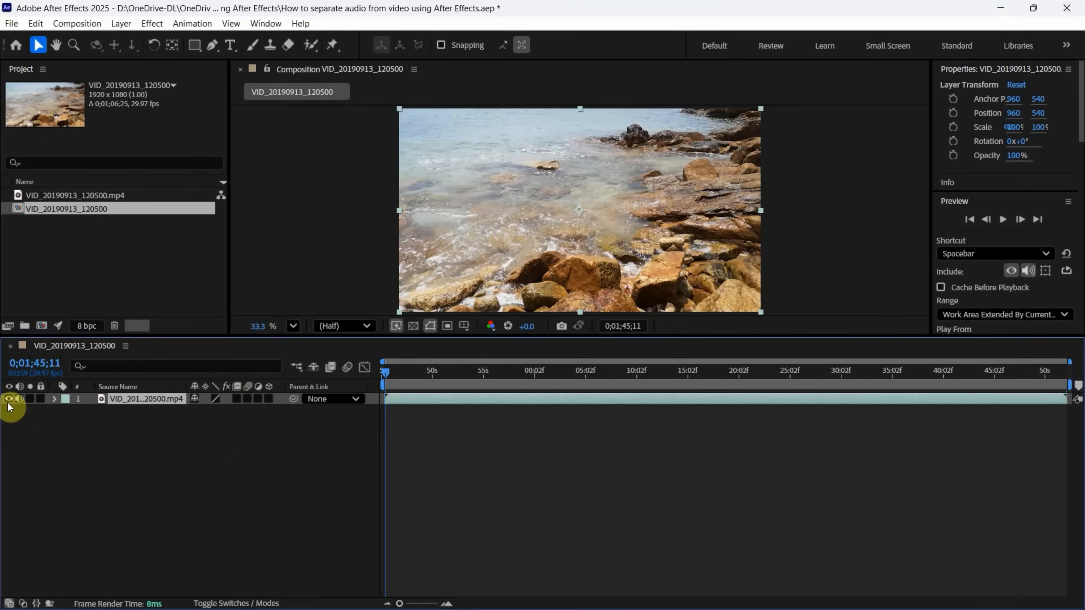
pyautogui.click(19, 398)
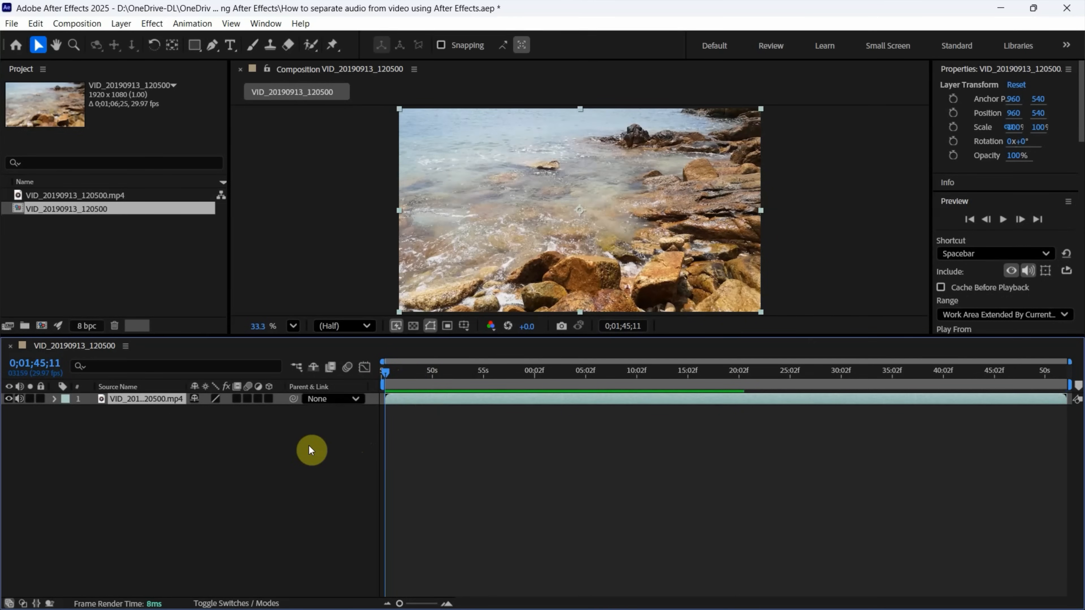
pyautogui.moveTo(169, 425)
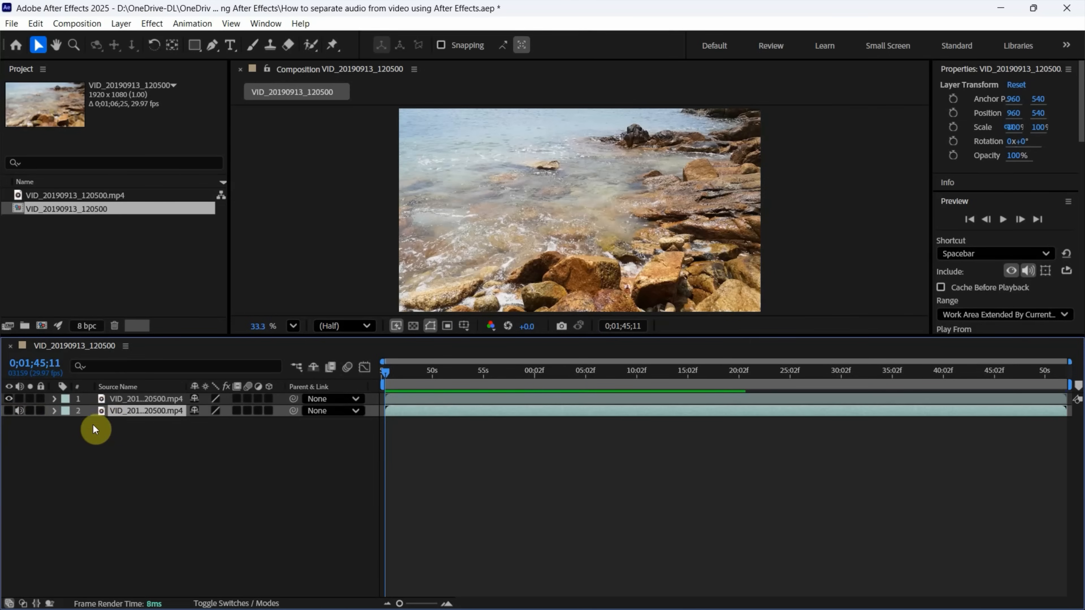
# Expand layer 1's Audio and Waveform properties to show its flat, empty waveform
pyautogui.click(54, 399)
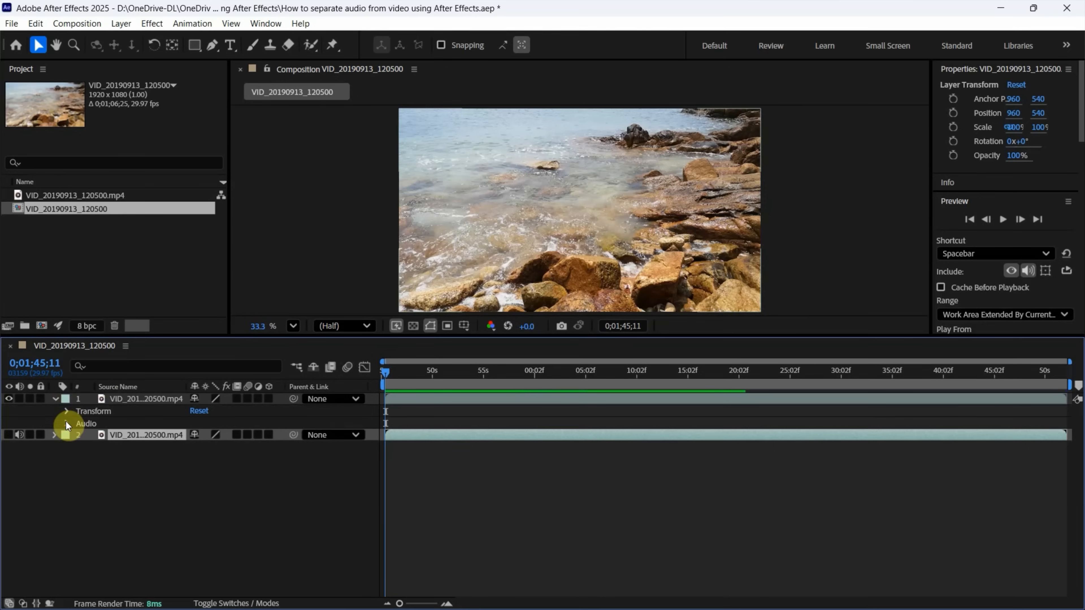
pyautogui.click(67, 423)
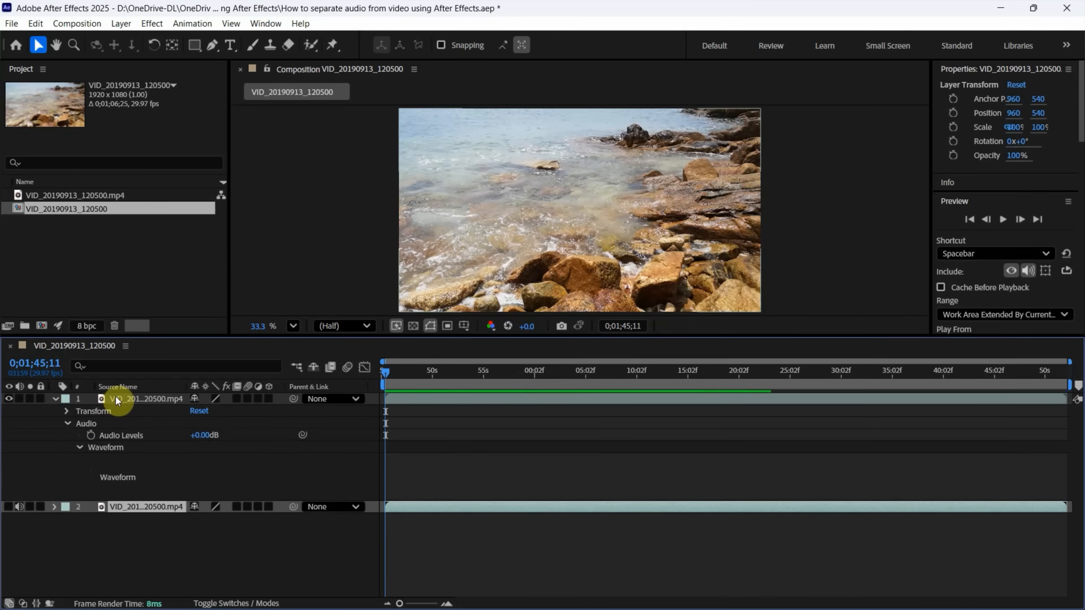
pyautogui.click(145, 398)
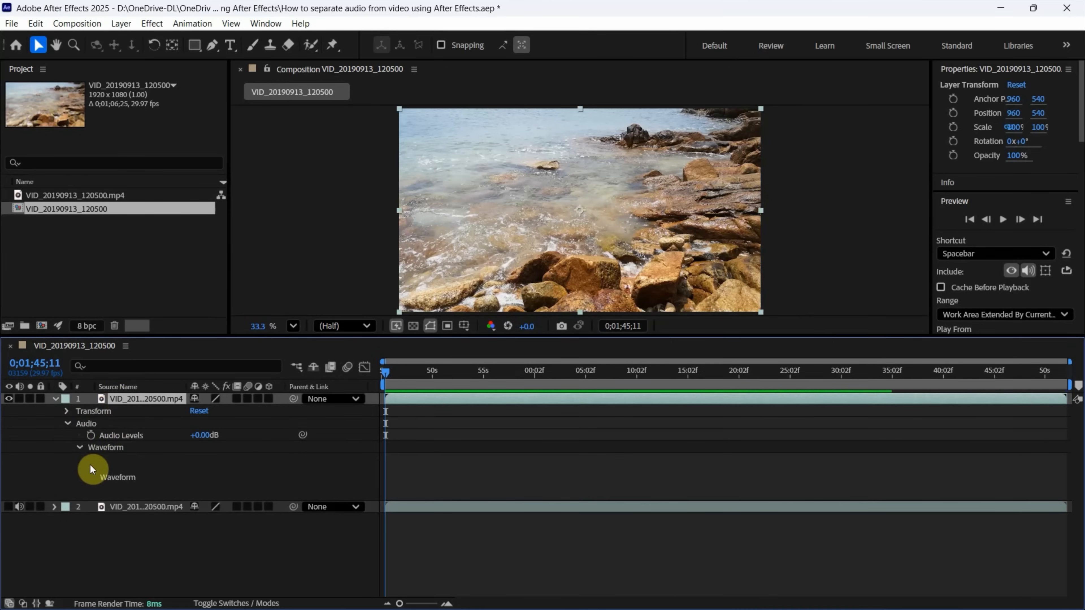
pyautogui.click(55, 506)
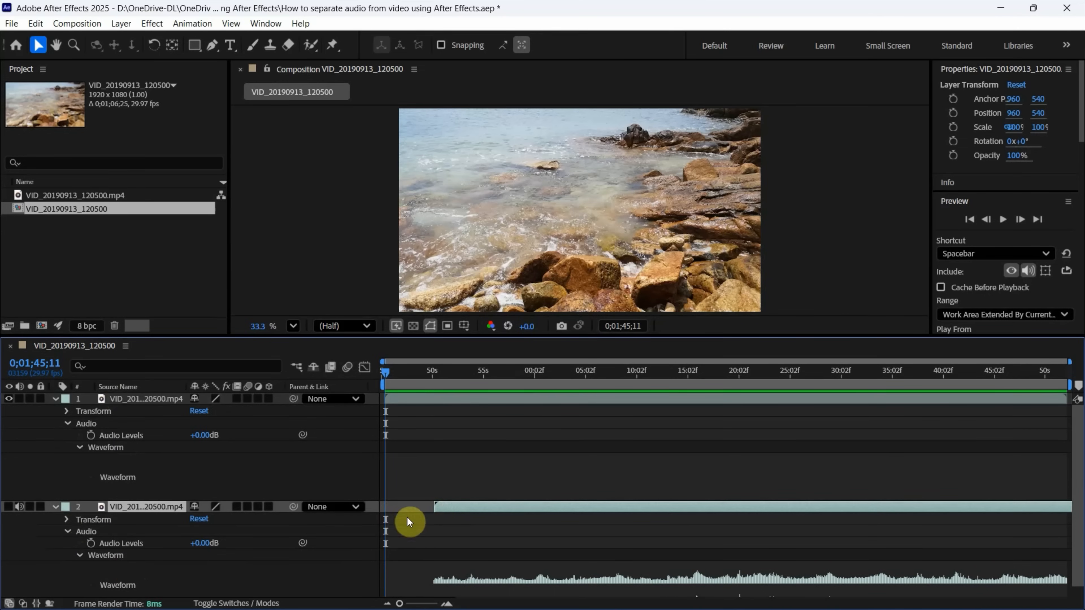
# Scrub the current time forward to where the audio-only layer now starts
pyautogui.click(398, 376)
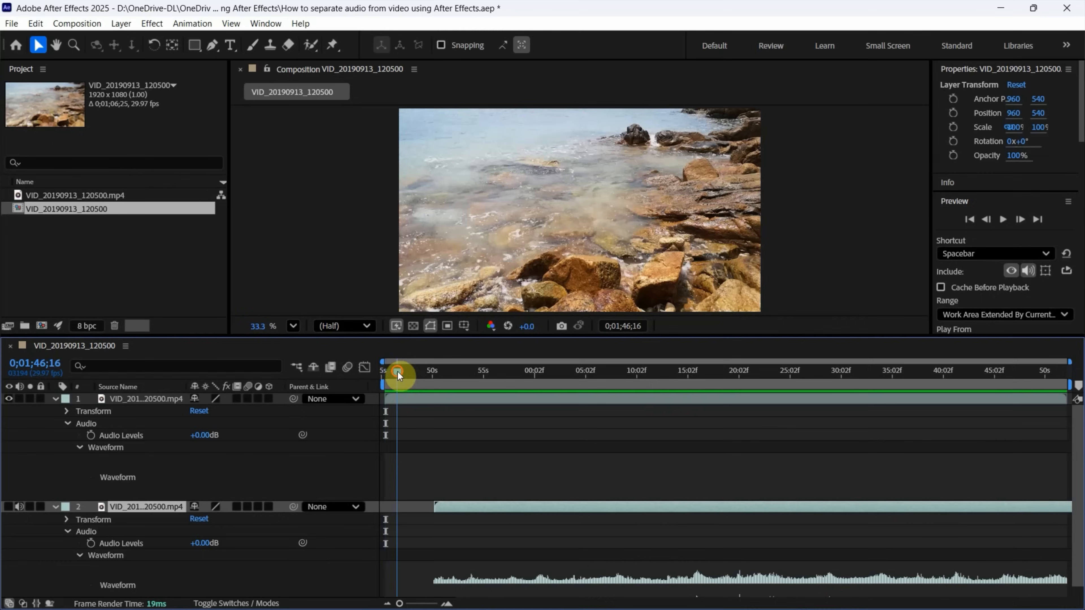
pyautogui.moveTo(397, 374); pyautogui.dragTo(431, 396)
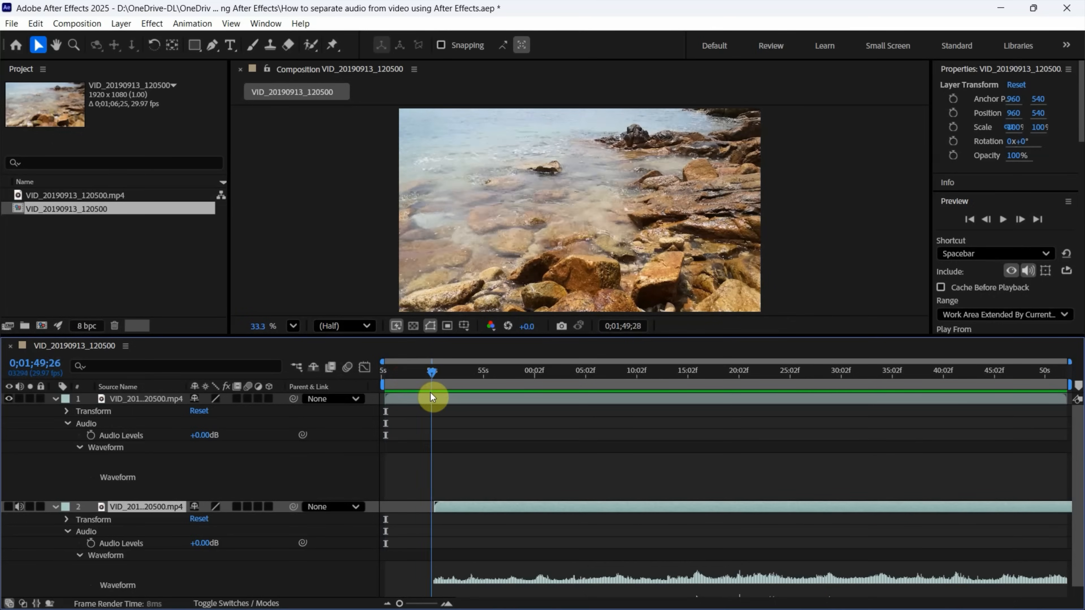